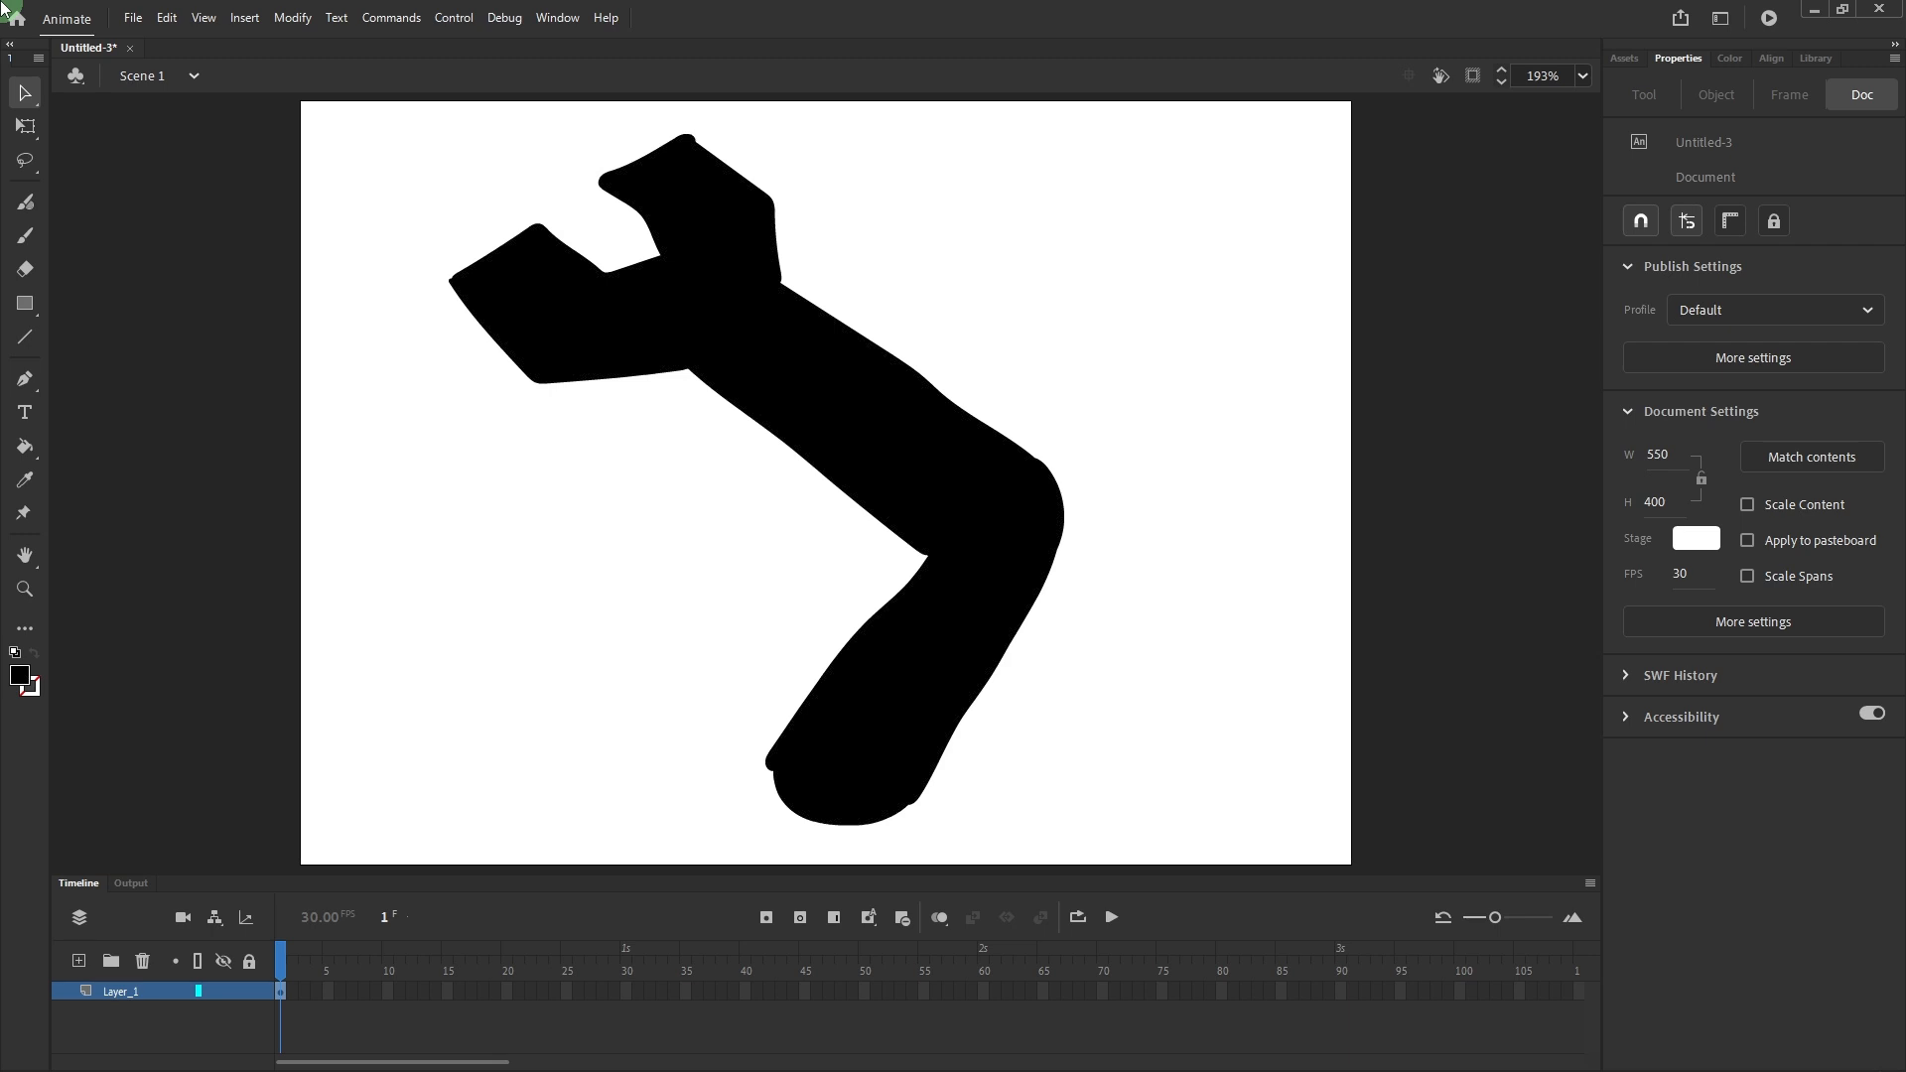
mouse_move(647, 288)
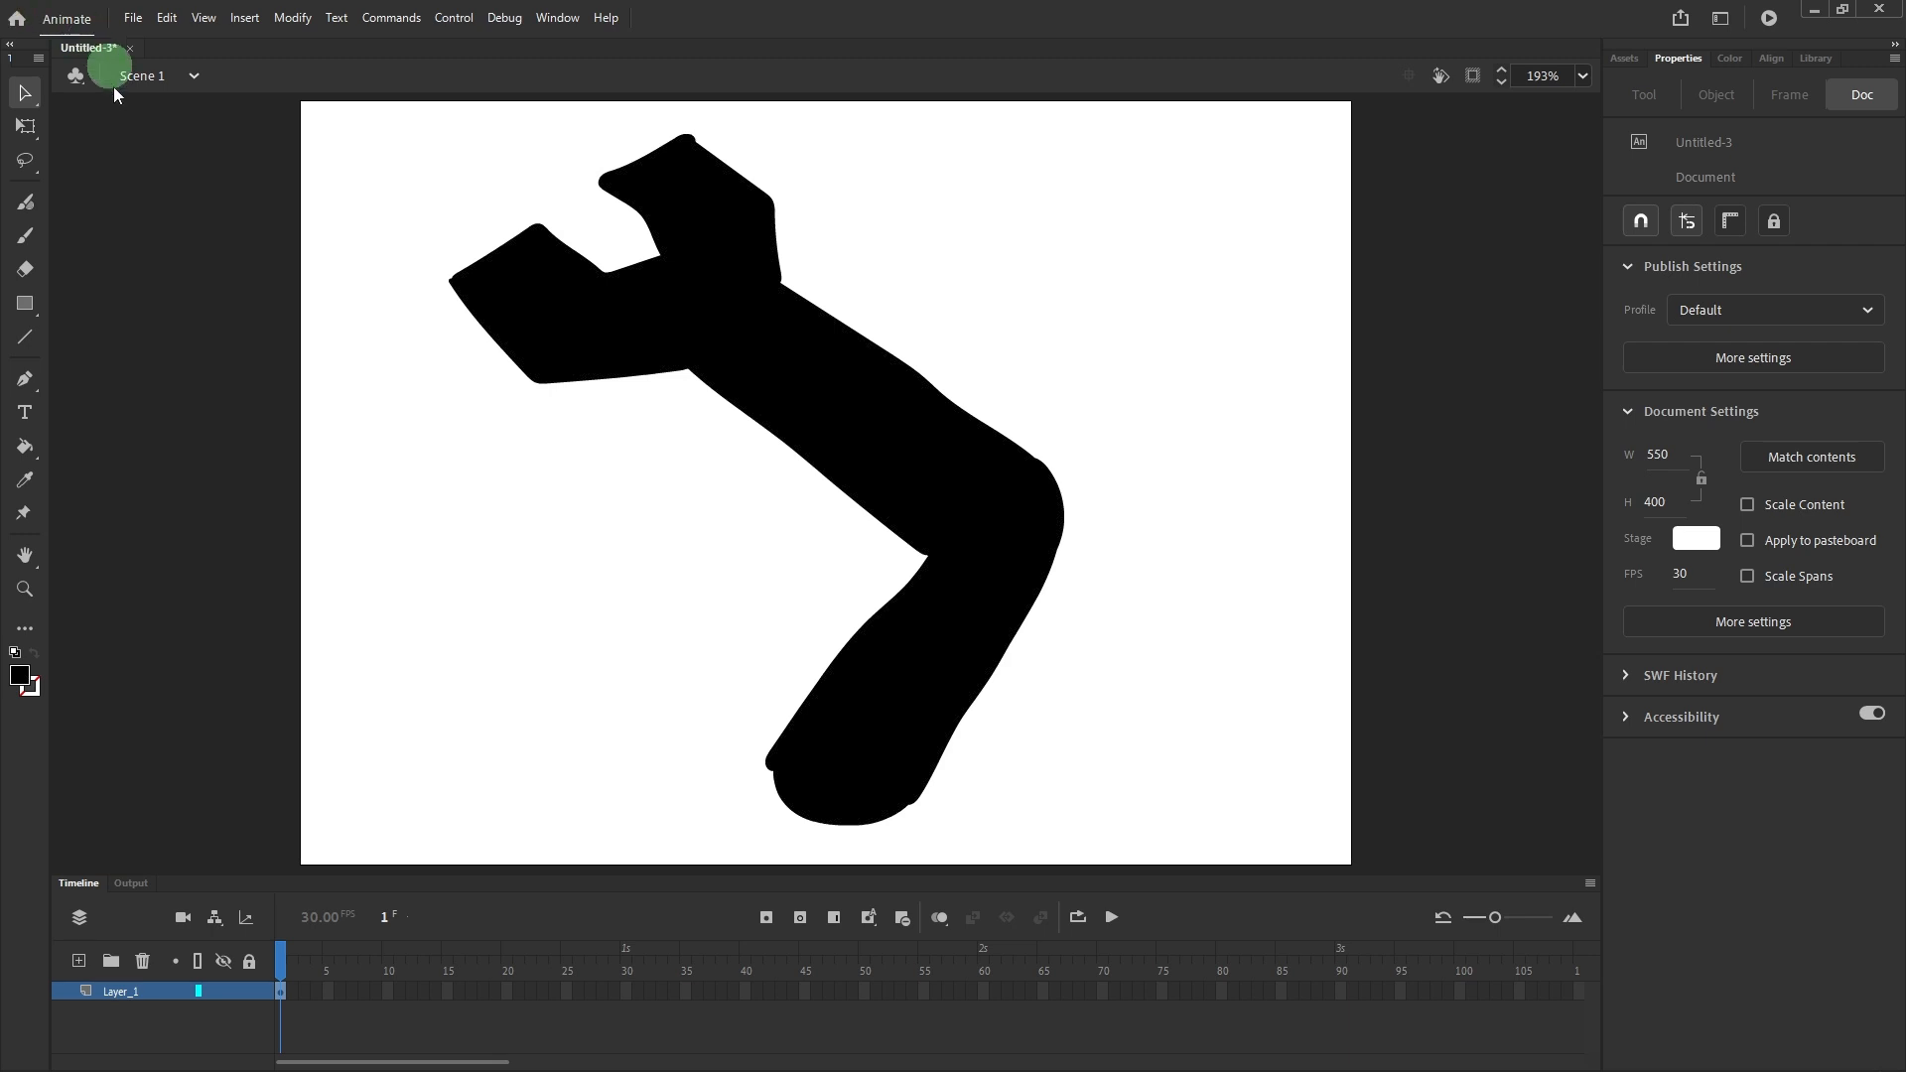
Open the full tools collection to reach the Bone tool
left_click(23, 627)
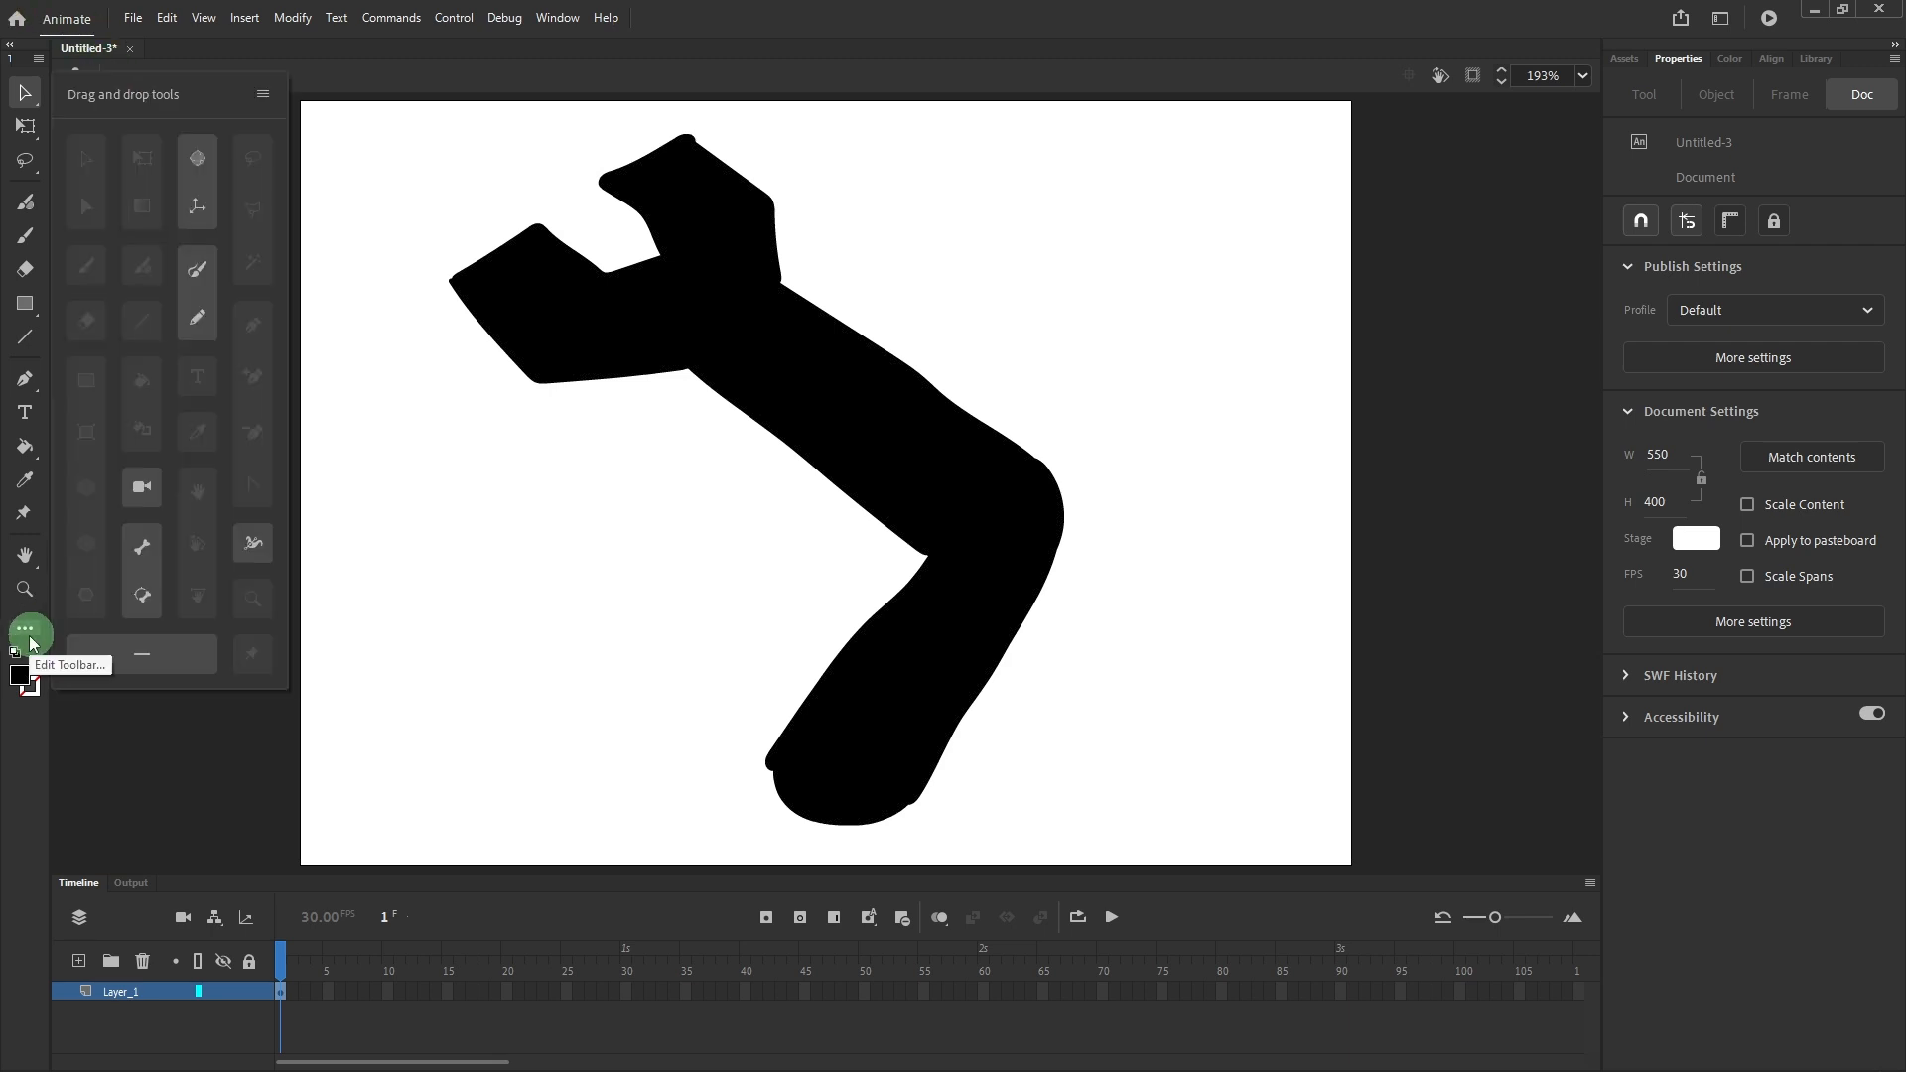
mouse_move(141, 542)
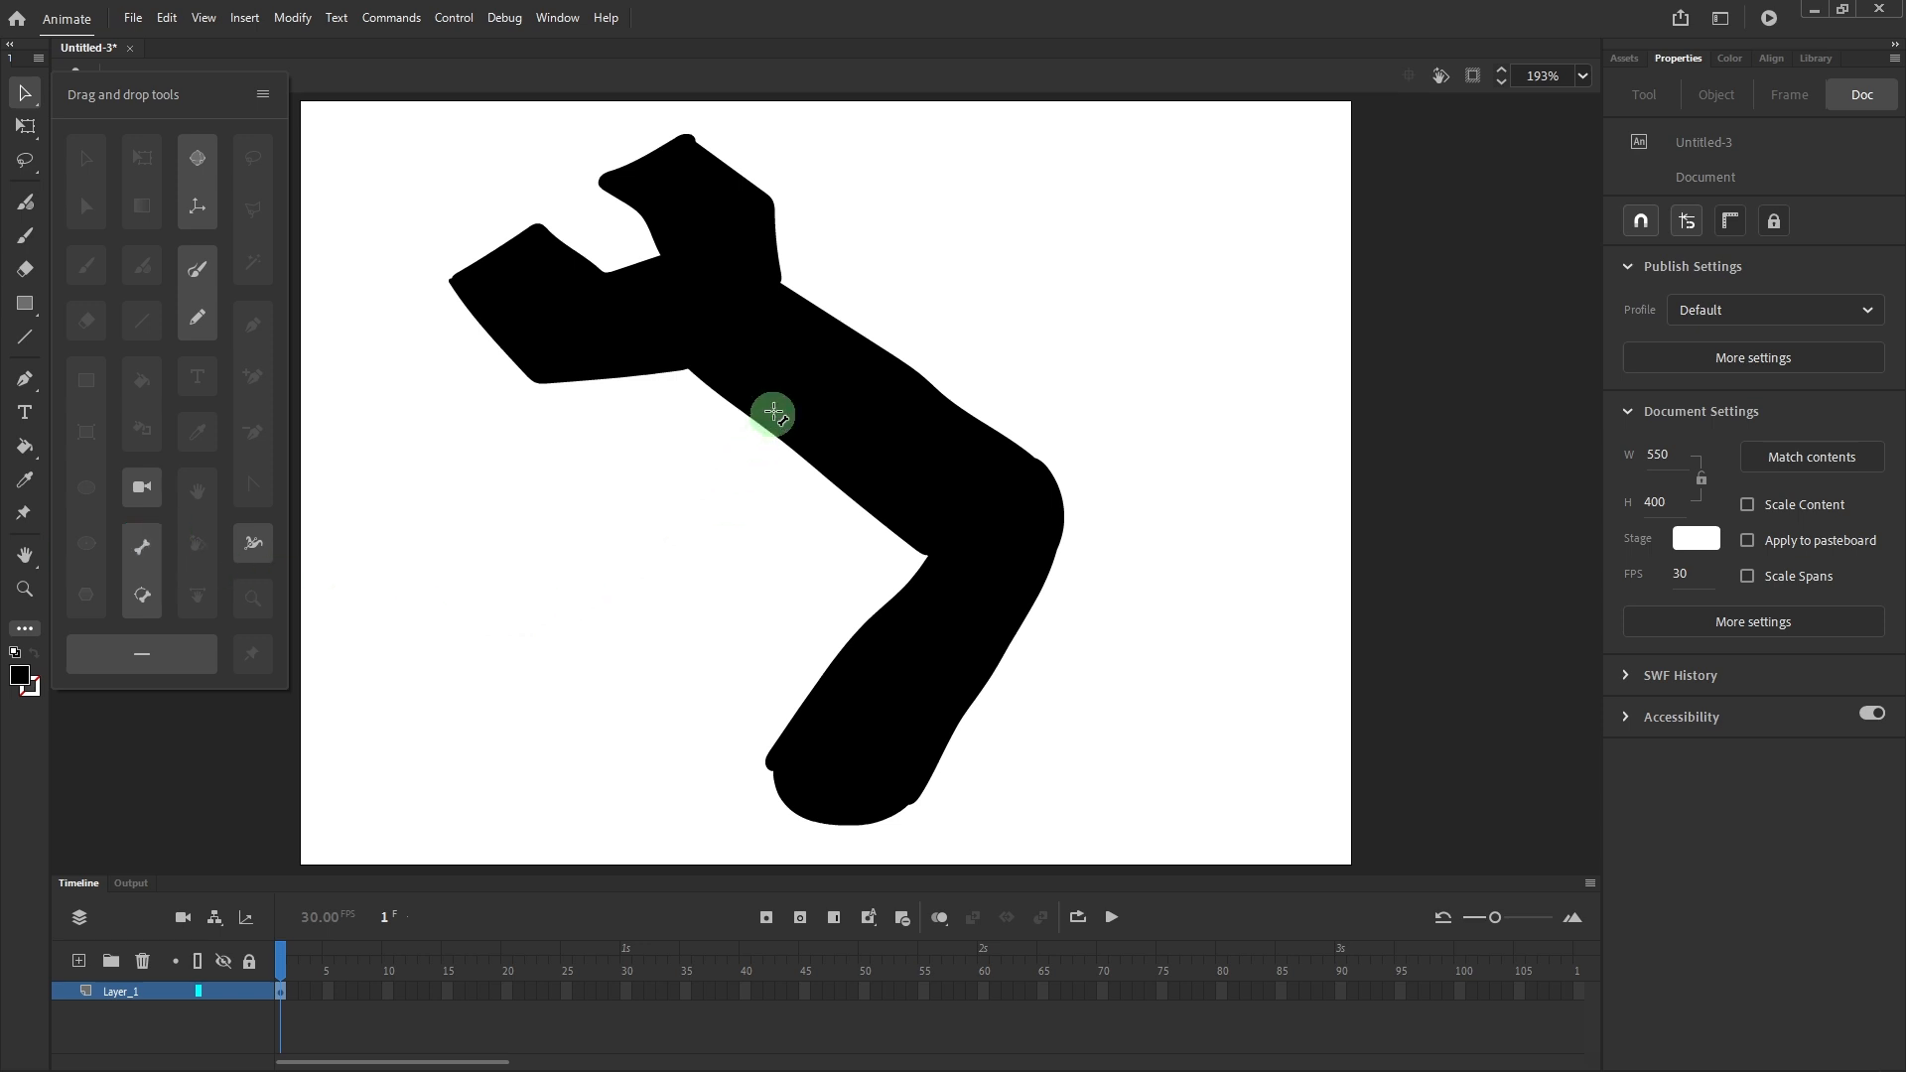
mouse_move(841, 782)
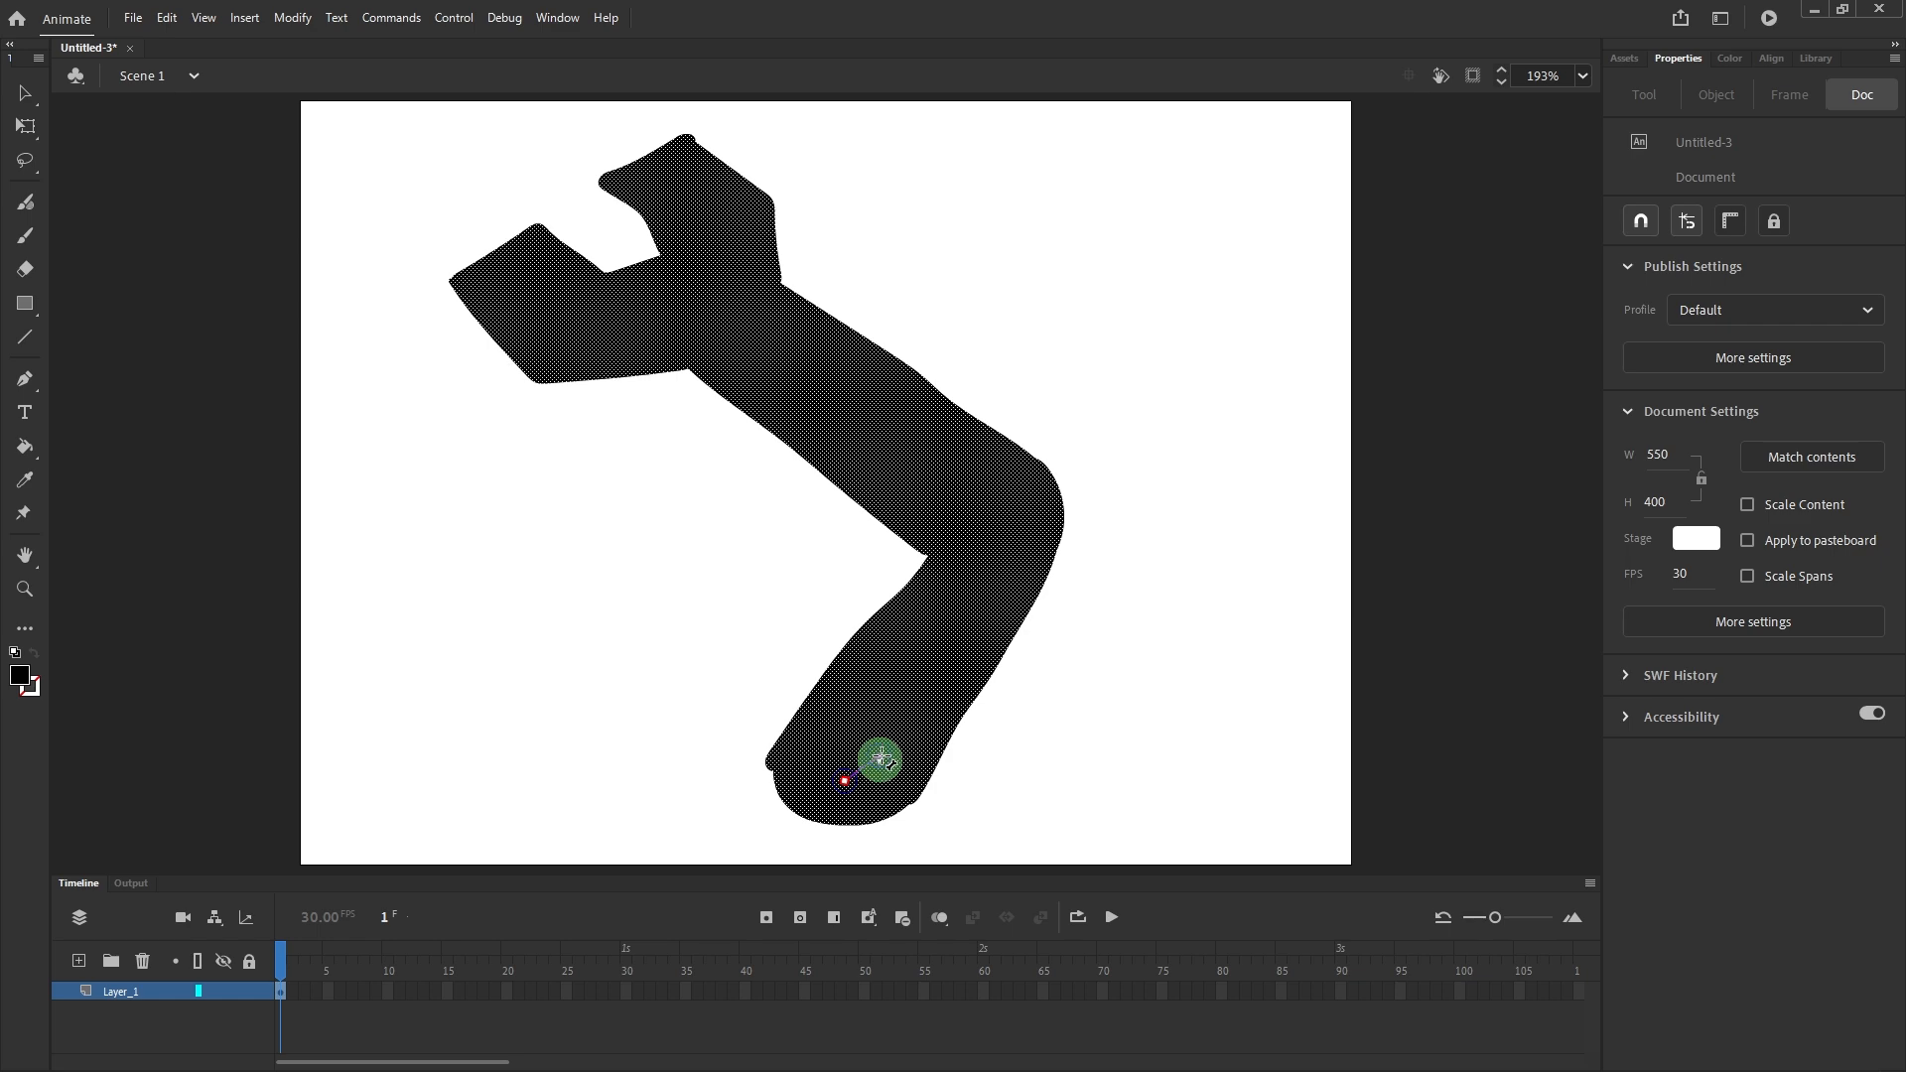
Draw two linked bones: claw base to the bend, then bend up to the fork
left_click_drag(880, 760, 1000, 530)
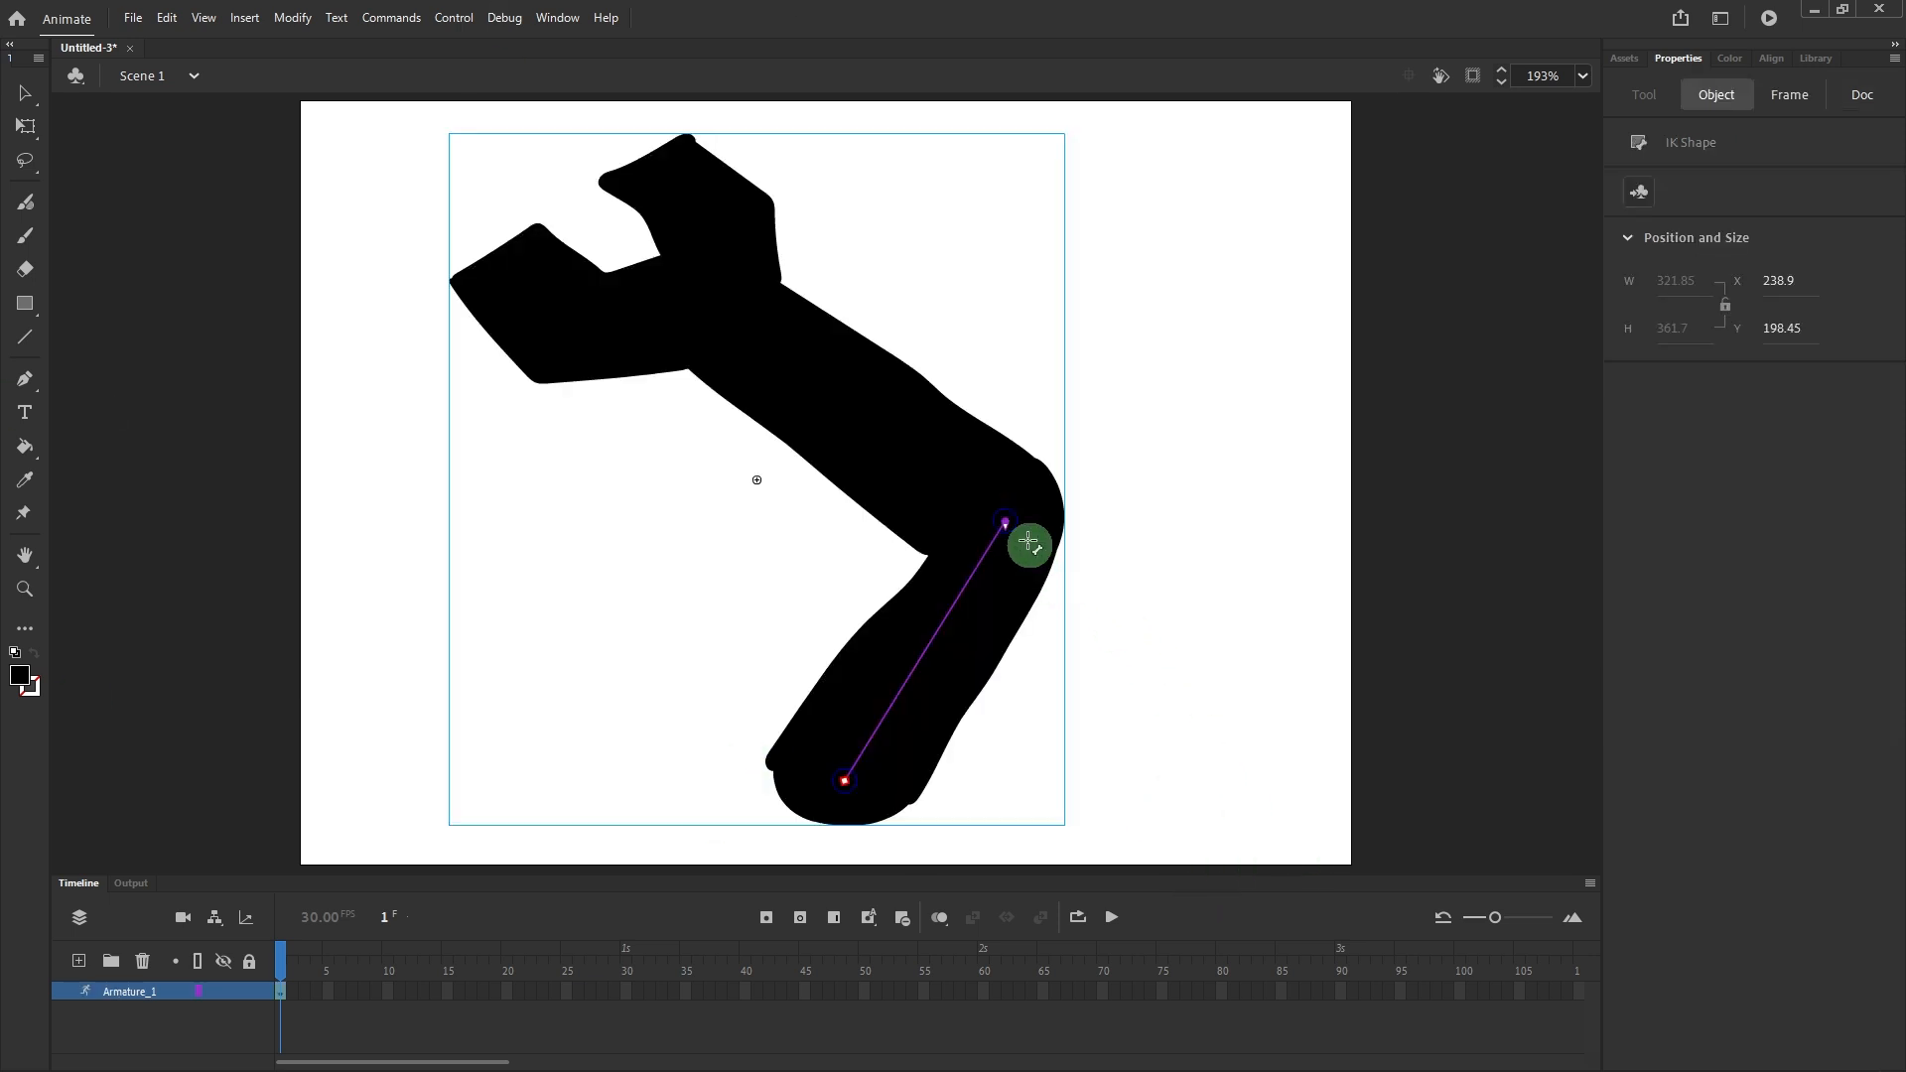
left_click_drag(1028, 542, 720, 300)
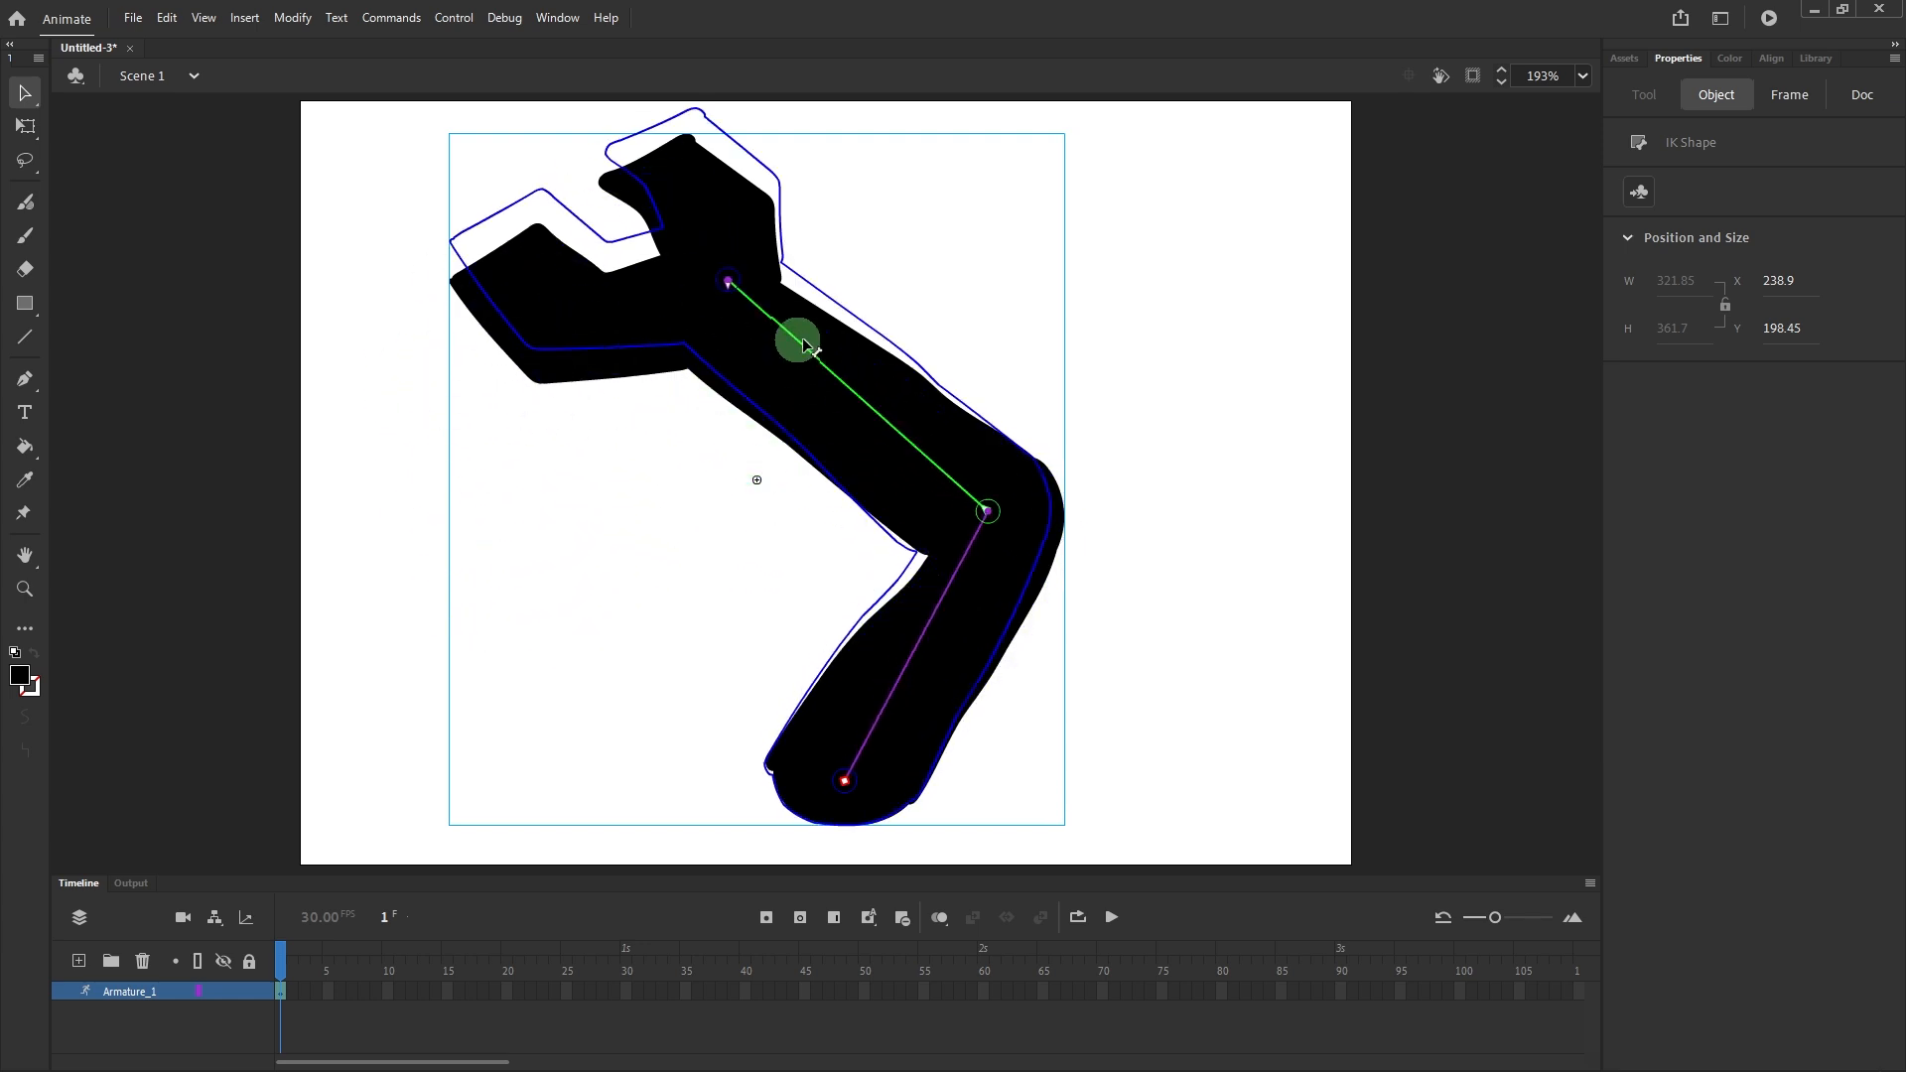
Tilt the upper arm into a starting pose and move the playhead to frame 40
left_click_drag(798, 340, 727, 363)
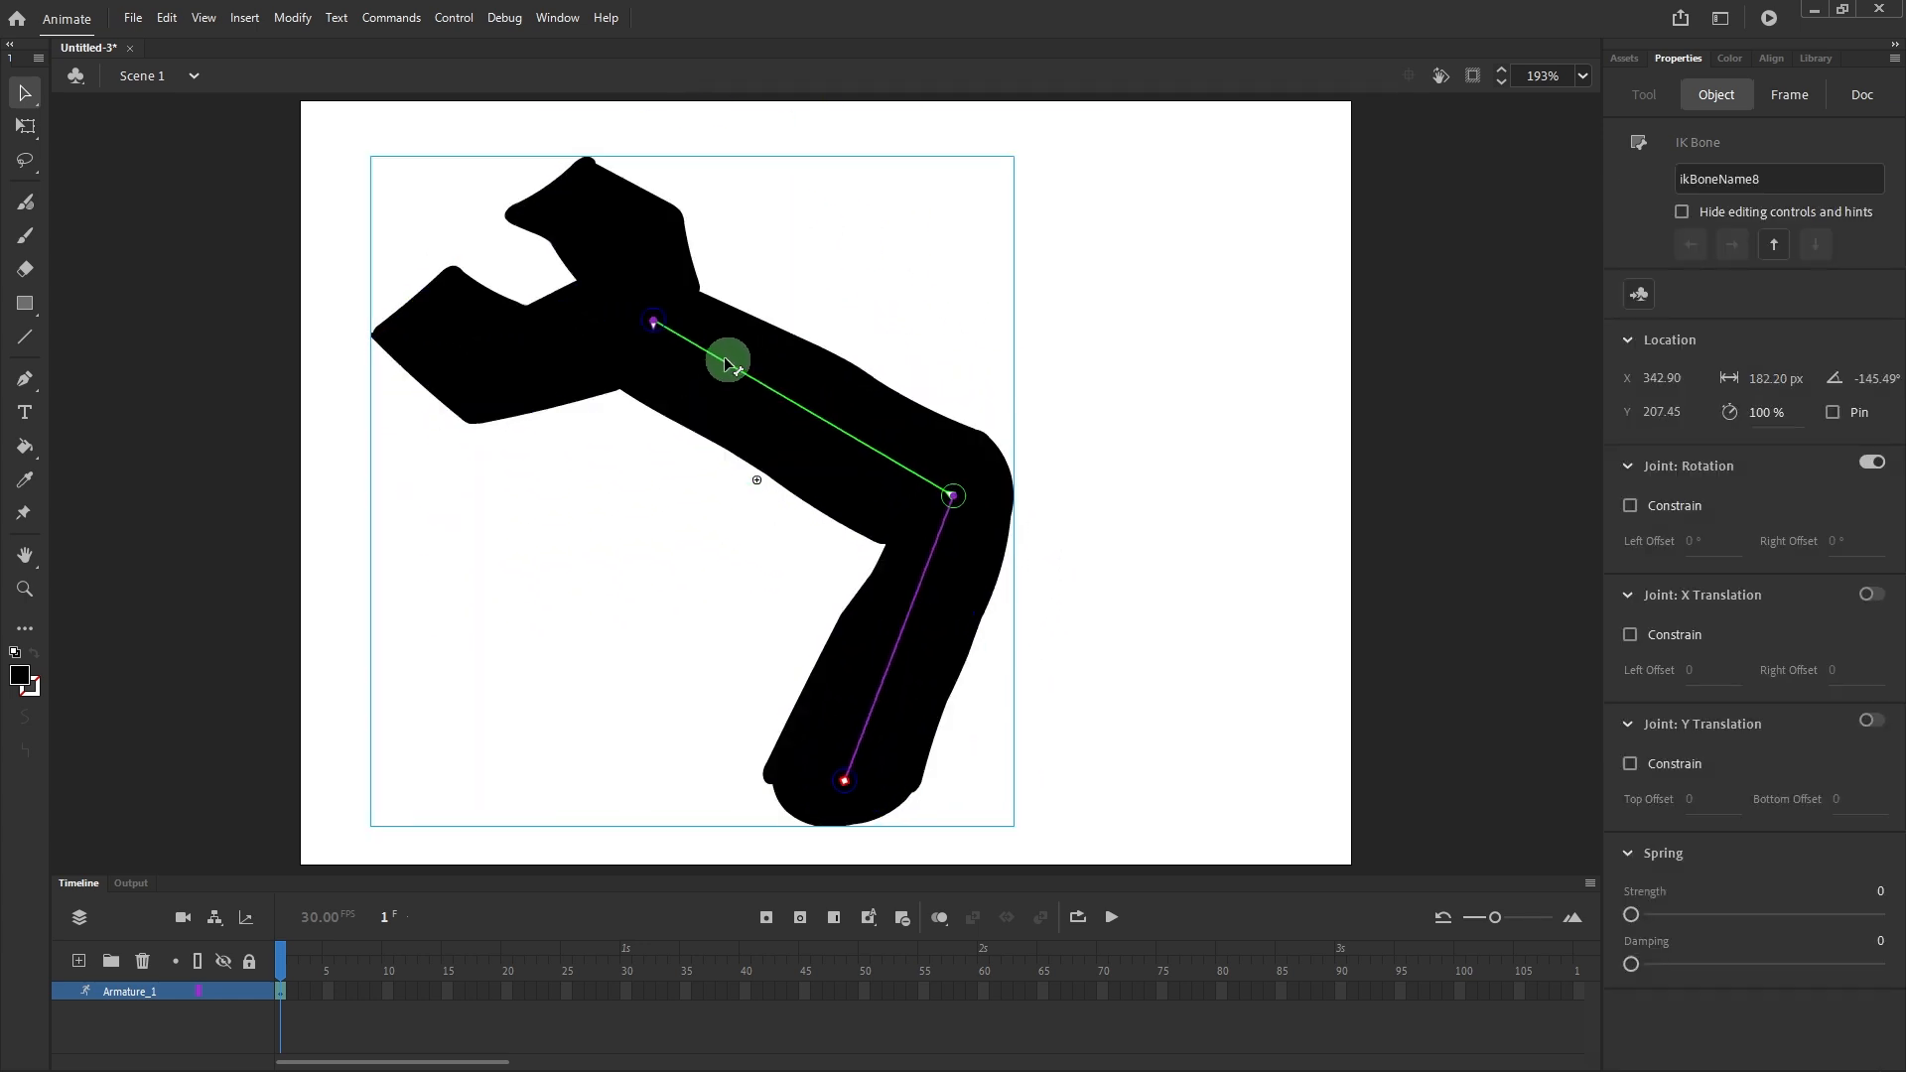
left_click_drag(726, 361, 774, 391)
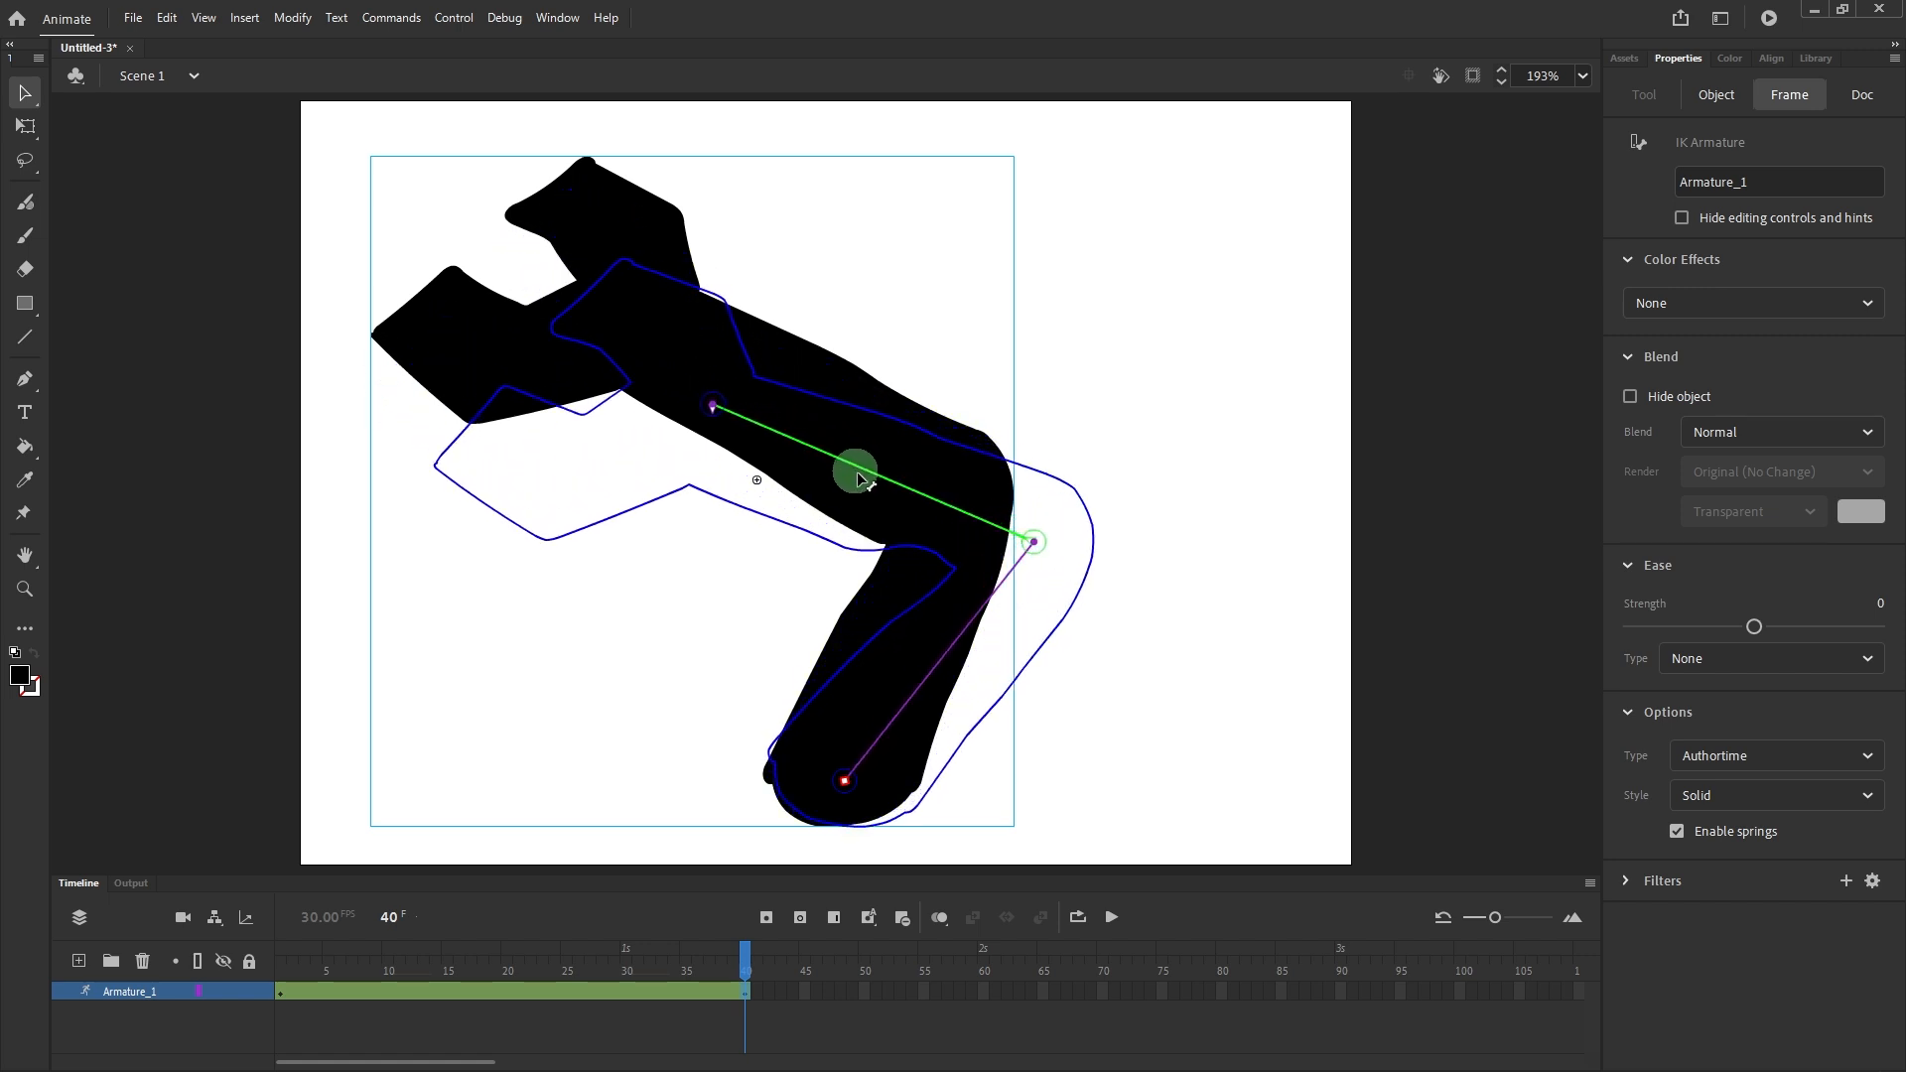
Swing the upper arm down-left as the frame 40 pose
left_click_drag(854, 469, 890, 512)
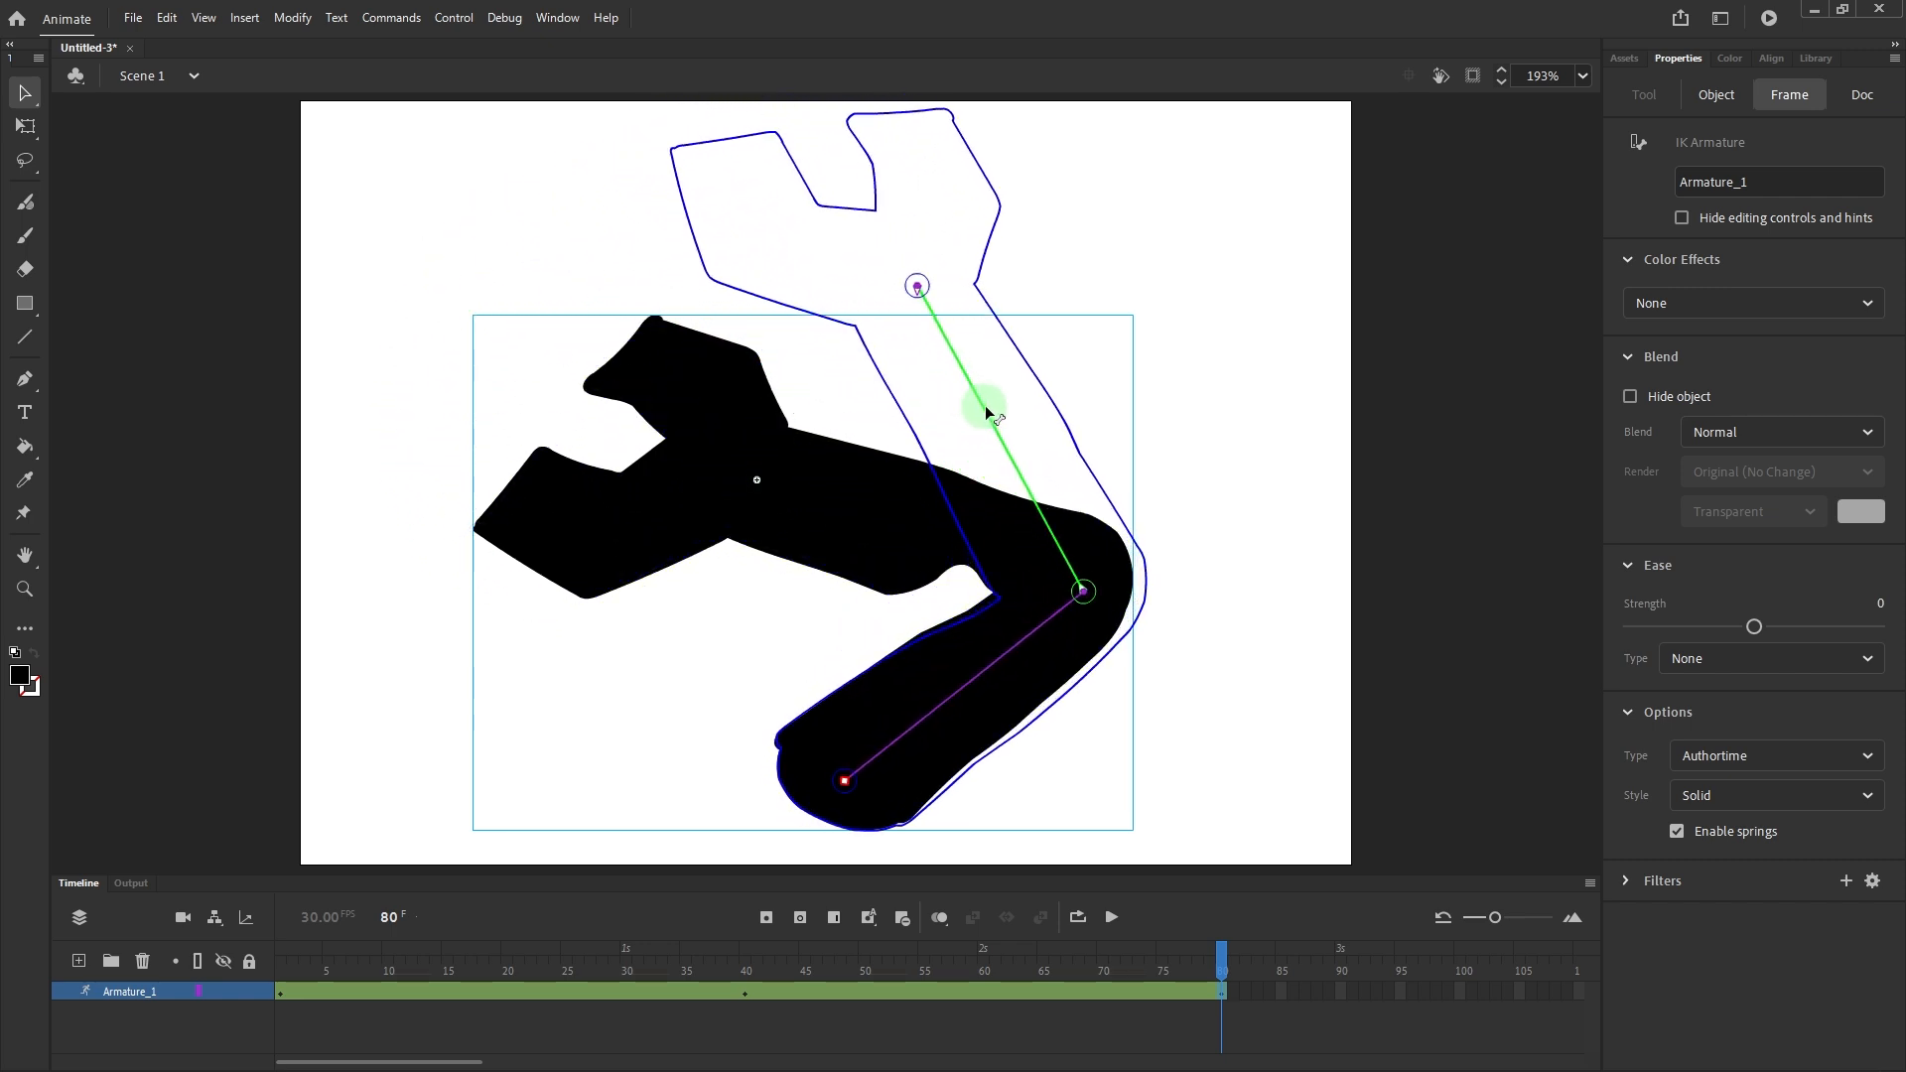
Raise the upper arm straight up as the frame 80 pose and inspect the bone
left_click_drag(1082, 591, 1114, 641)
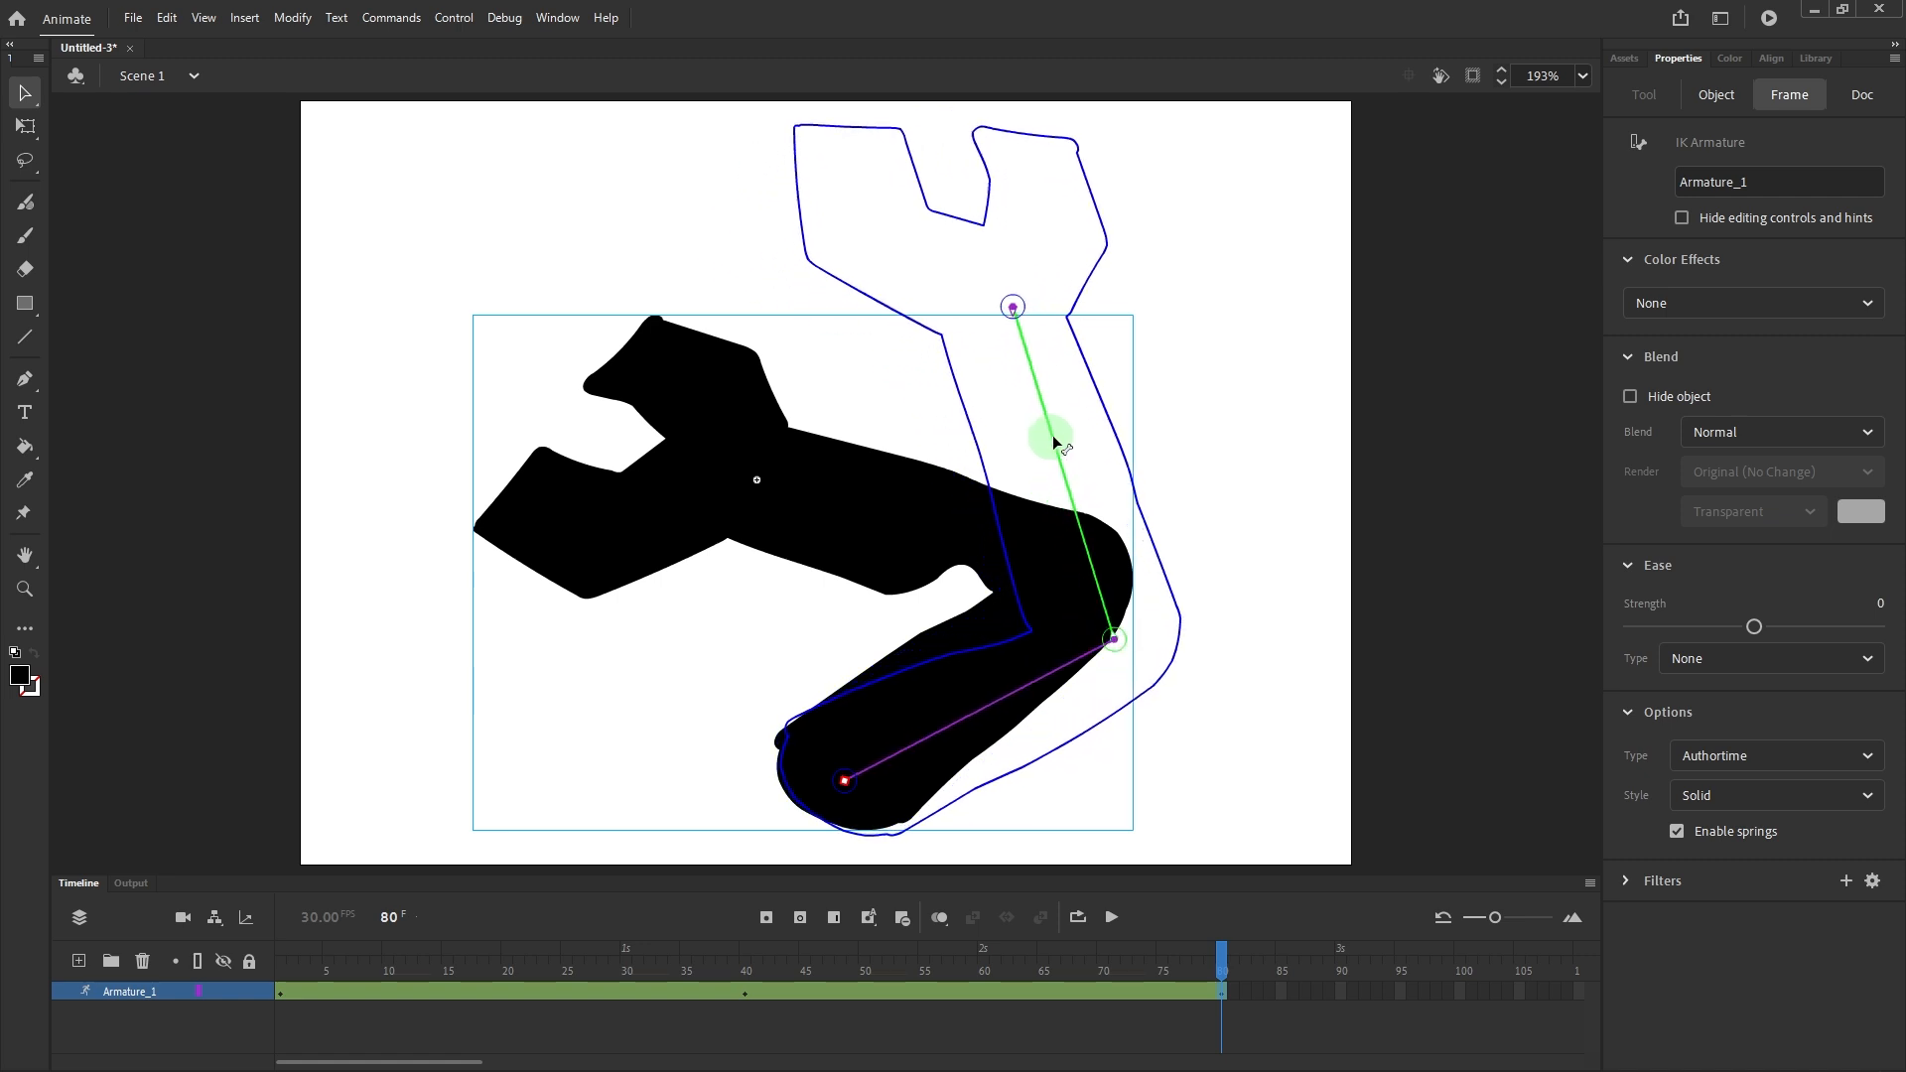
left_click(1052, 441)
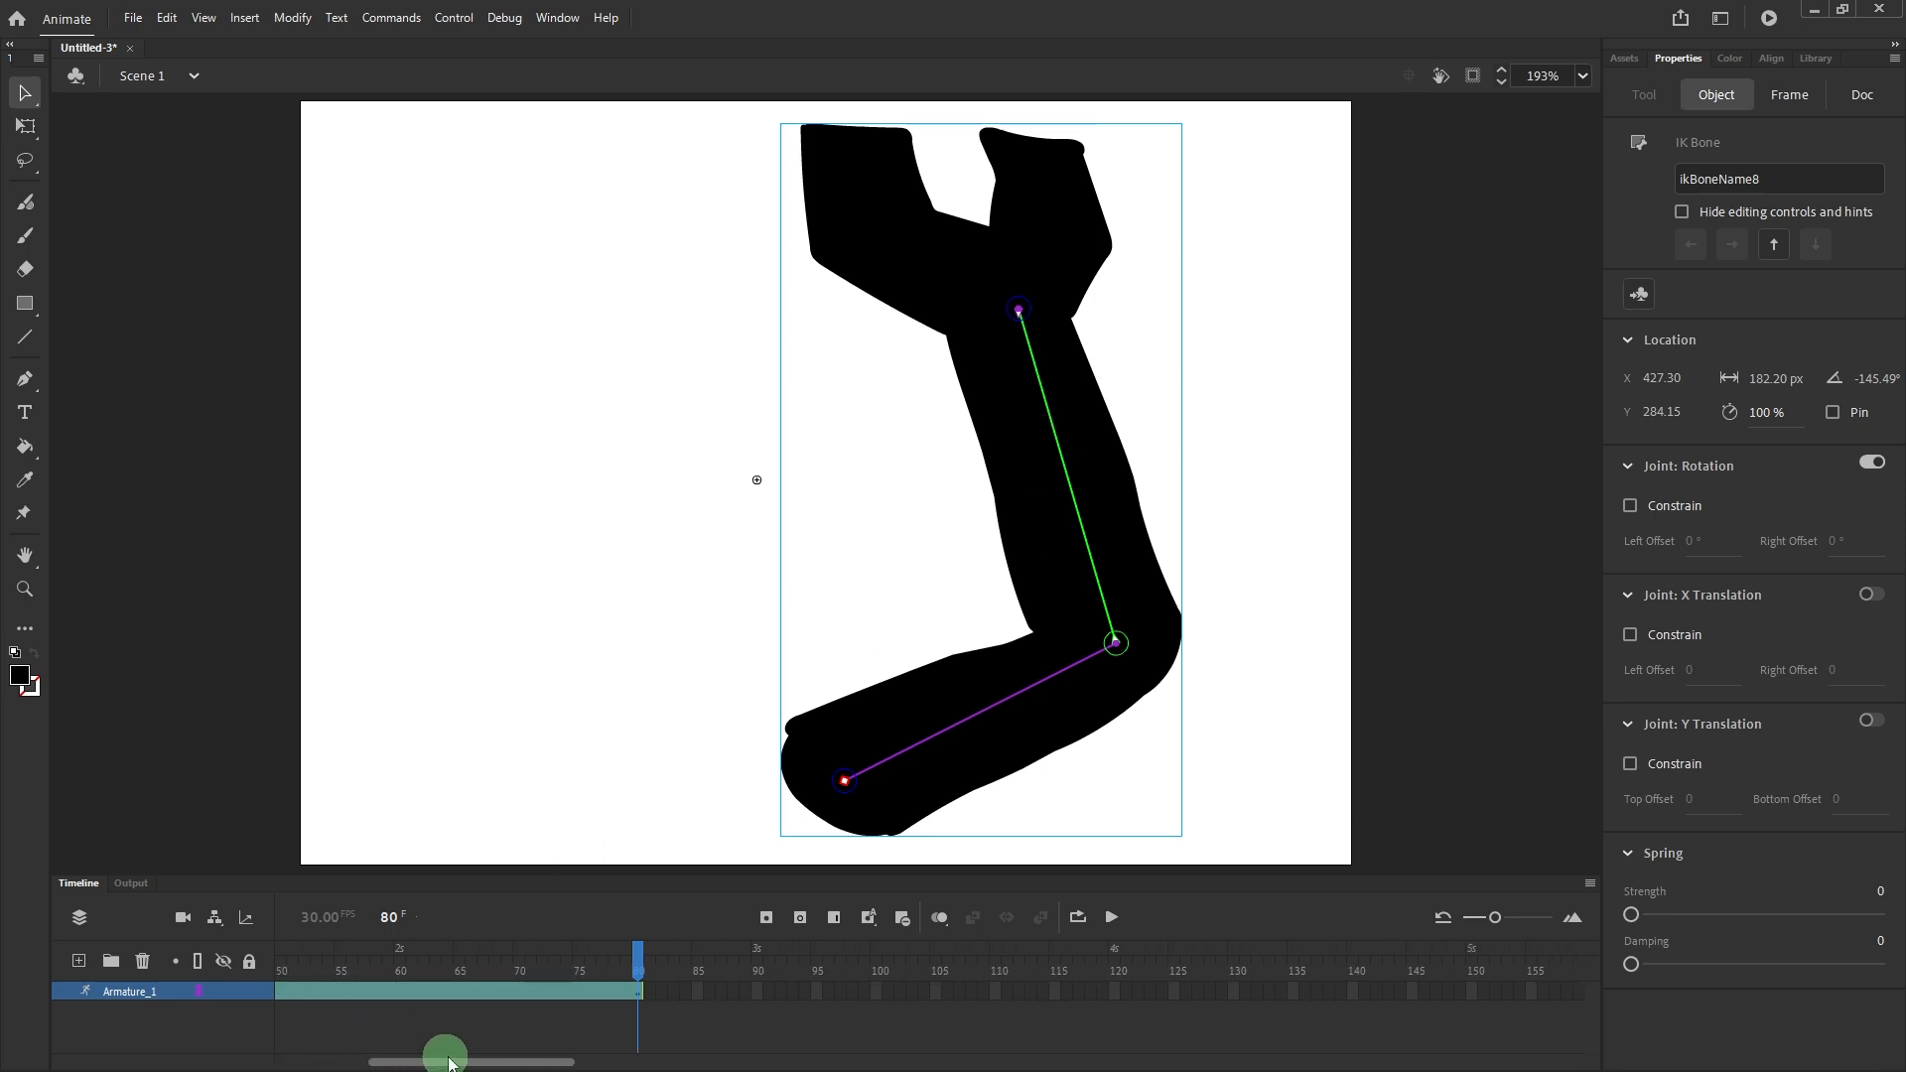
Pose the armature at frame 160, play the animation through and stop at the end
left_click_drag(447, 1050, 1046, 996)
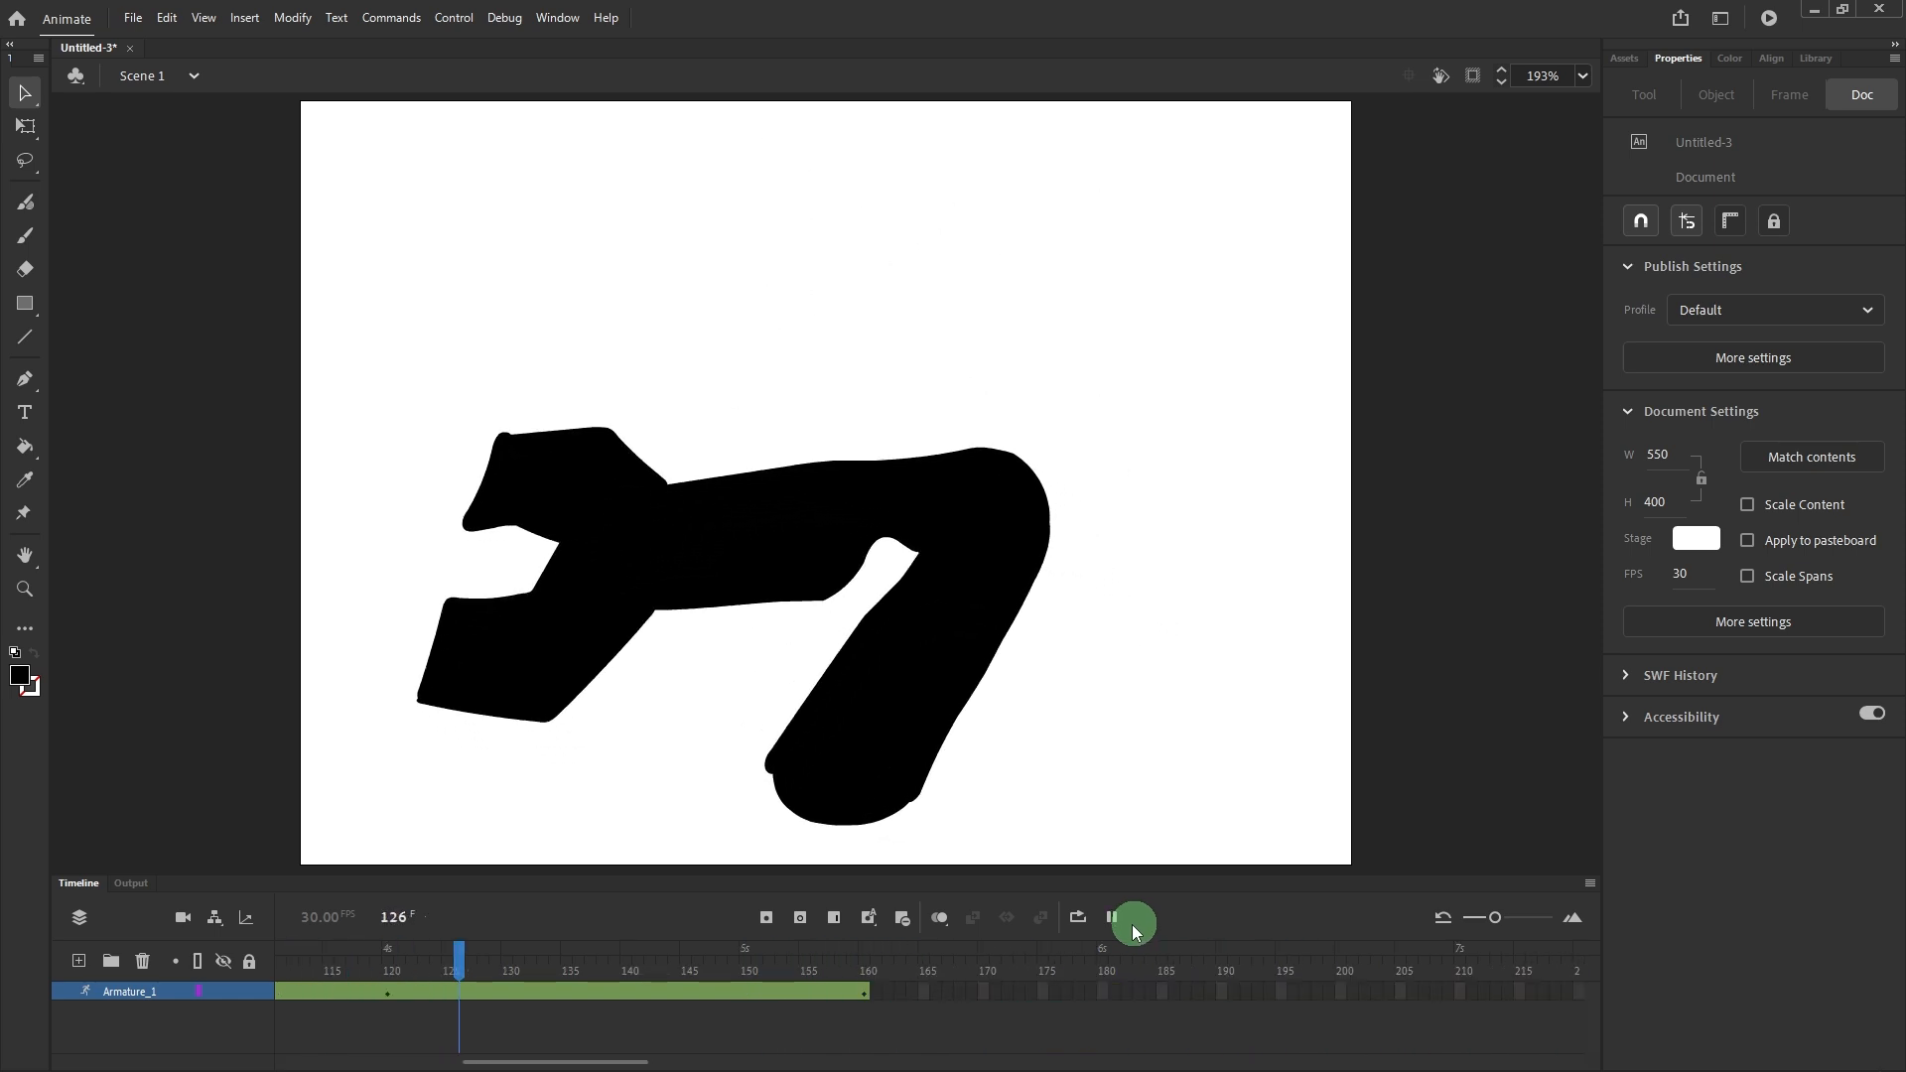
left_click(1133, 921)
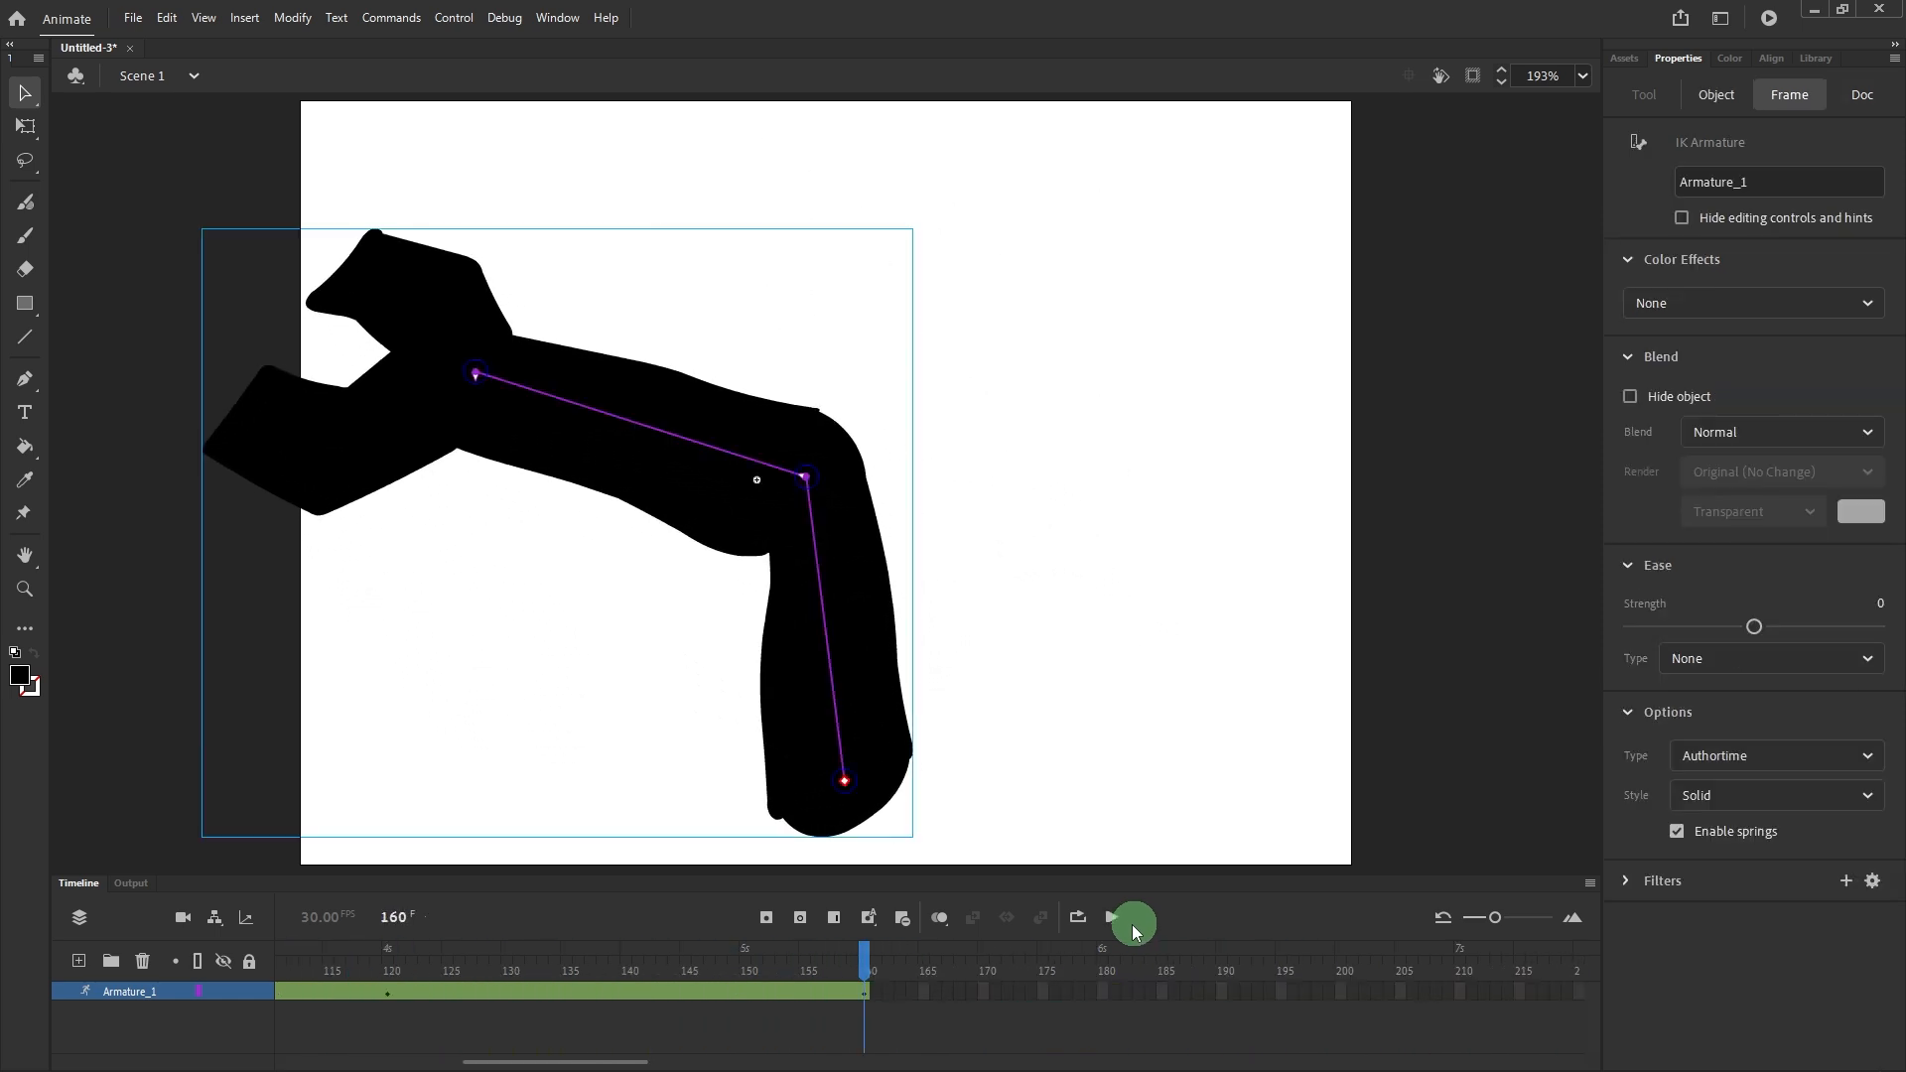